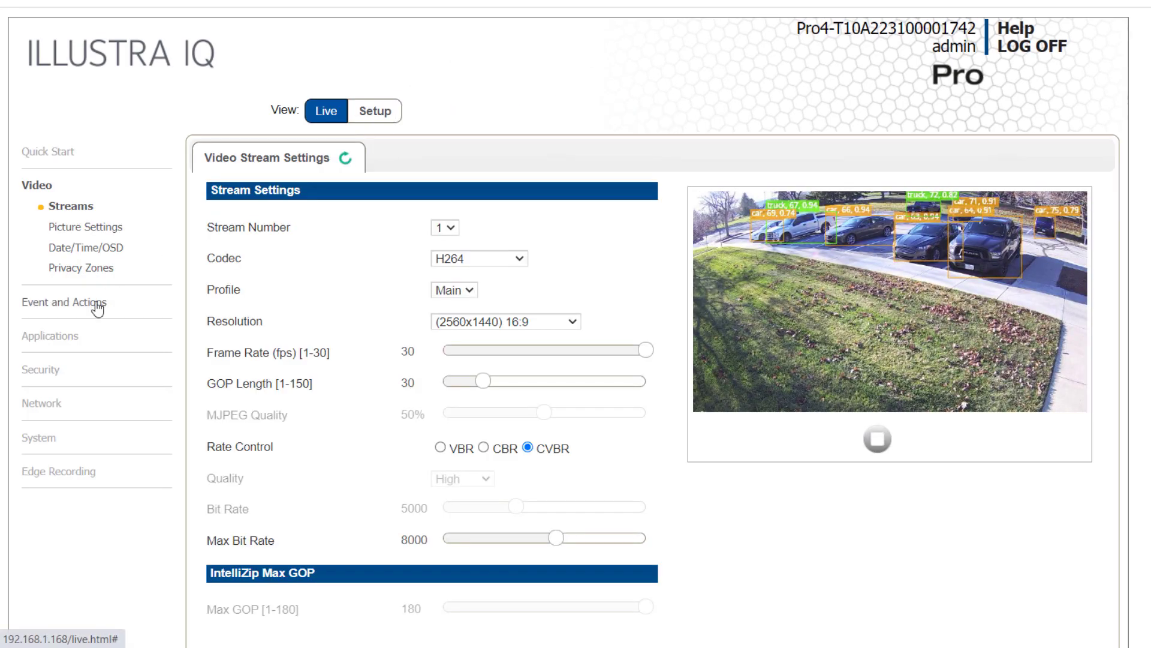
Open the AI Object Classification rules under the camera's Event and Actions analytics settings.
{"action": "left_click", "coordinate": [70, 302]}
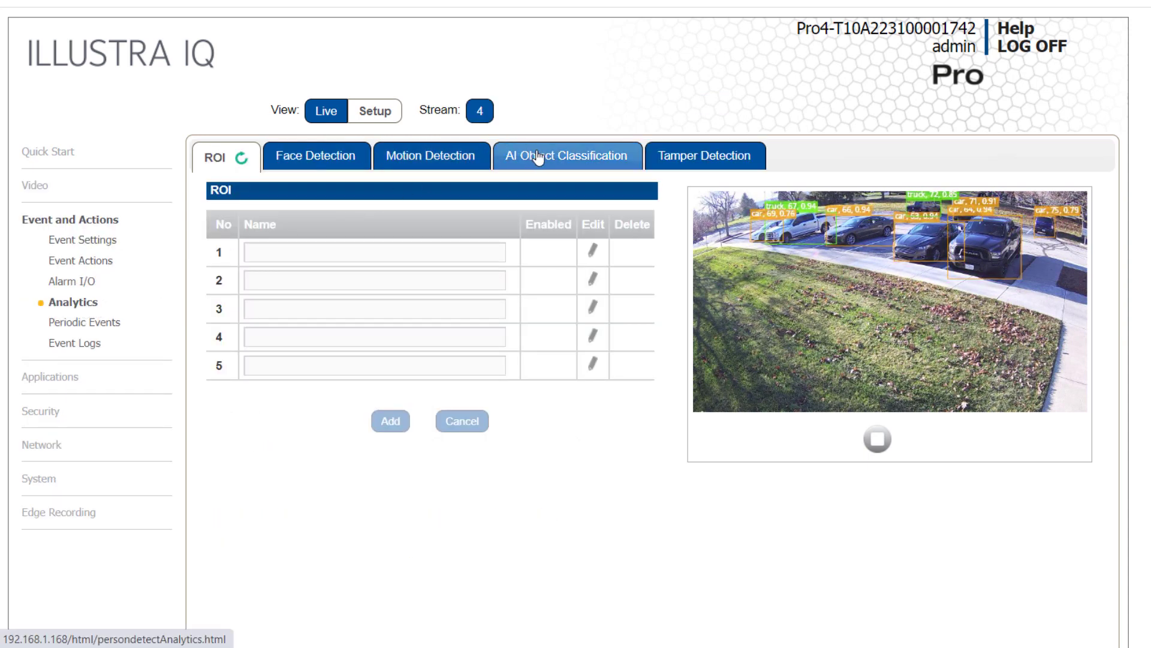
{"action": "left_click", "coordinate": [566, 156]}
{"action": "type", "text": "Perime"}
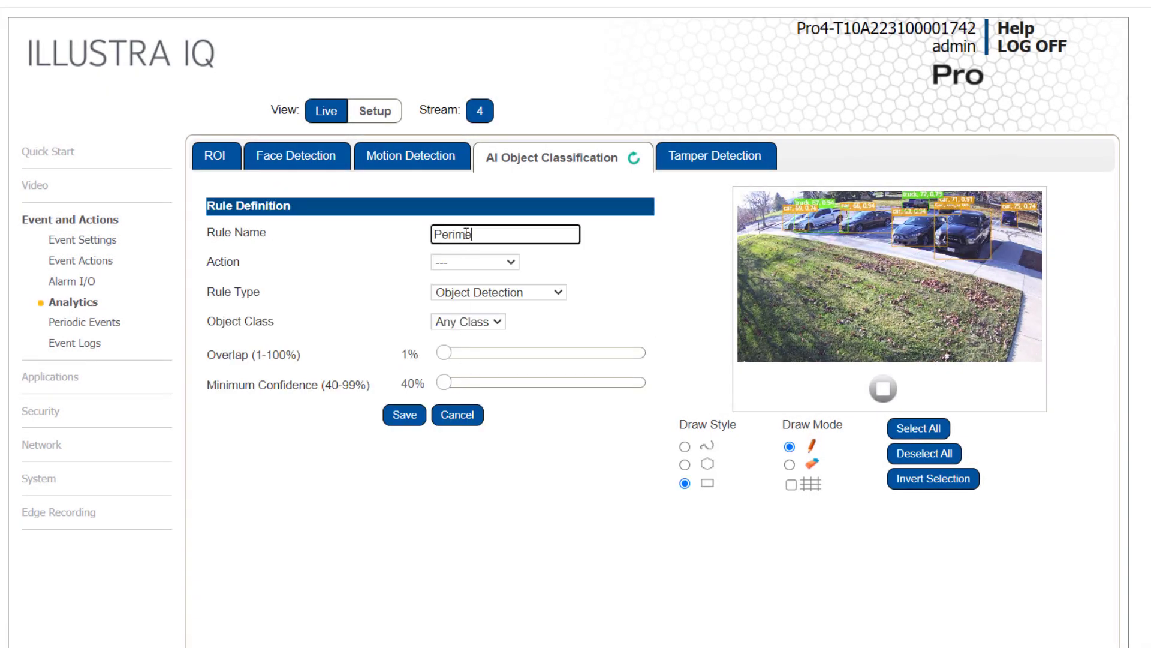
Use polygon drawing and set the rule type to Perimeter with Person object class.
{"action": "left_click", "coordinate": [684, 463]}
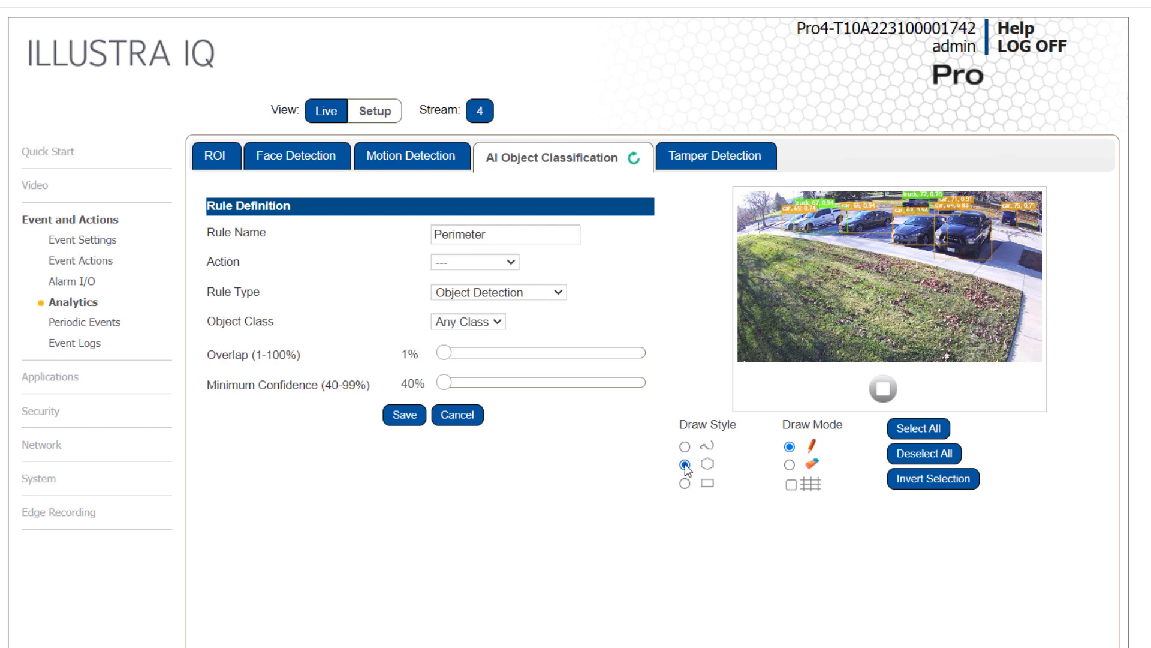
{"action": "left_click", "coordinate": [497, 291]}
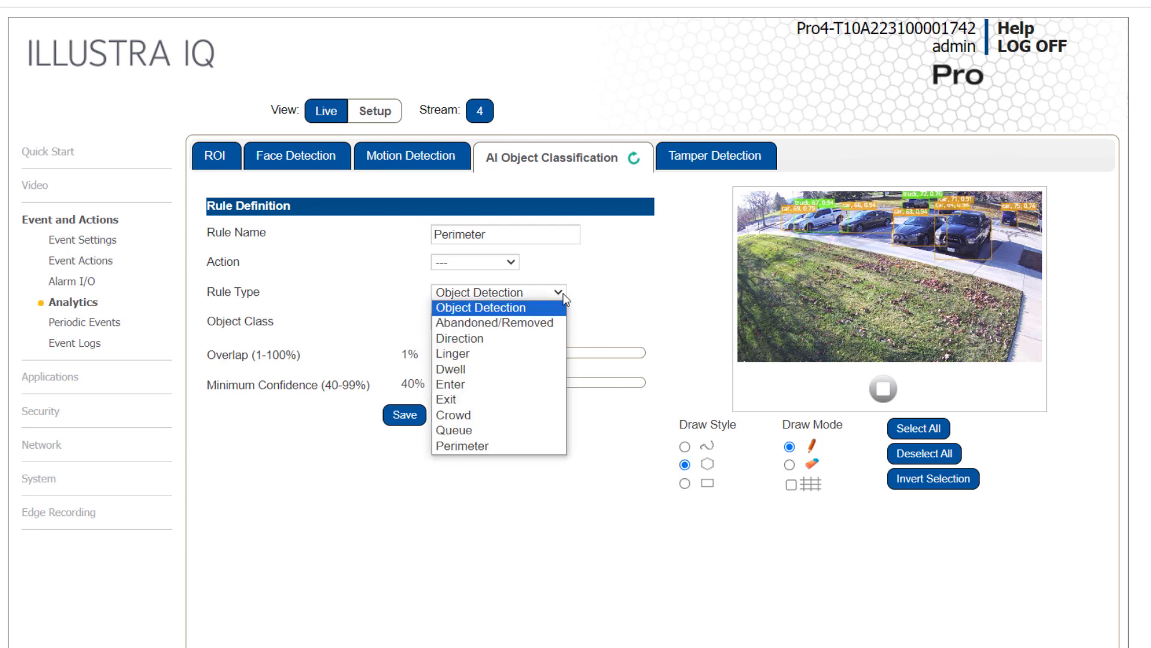
{"action": "left_click", "coordinate": [463, 445]}
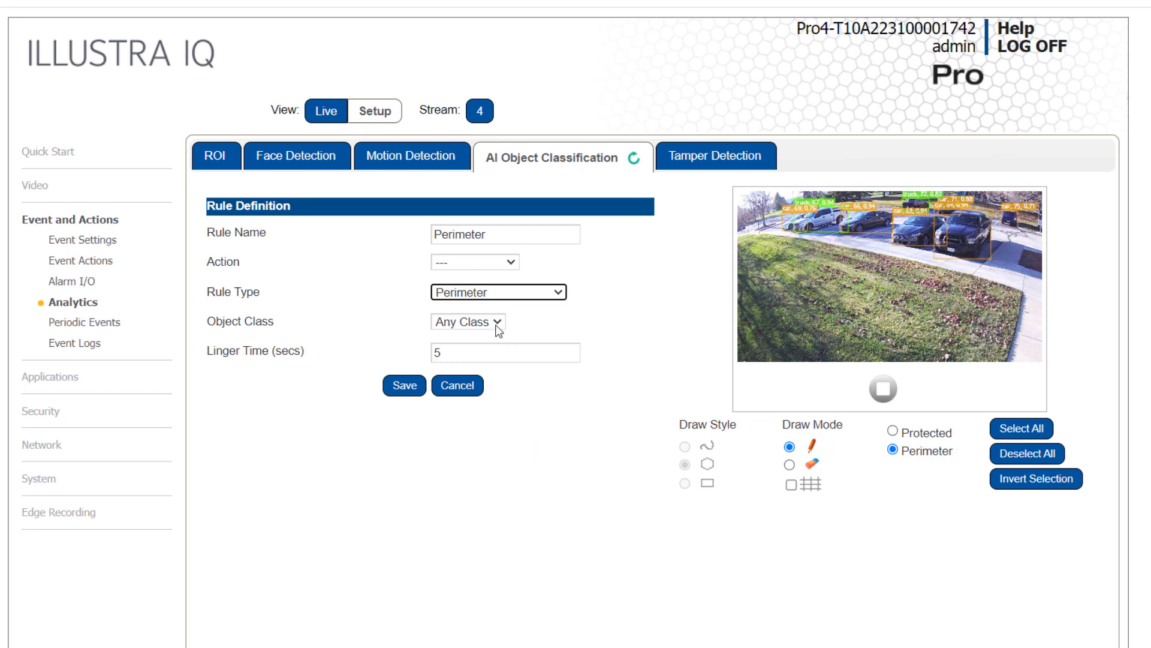
{"action": "left_click", "coordinate": [468, 322]}
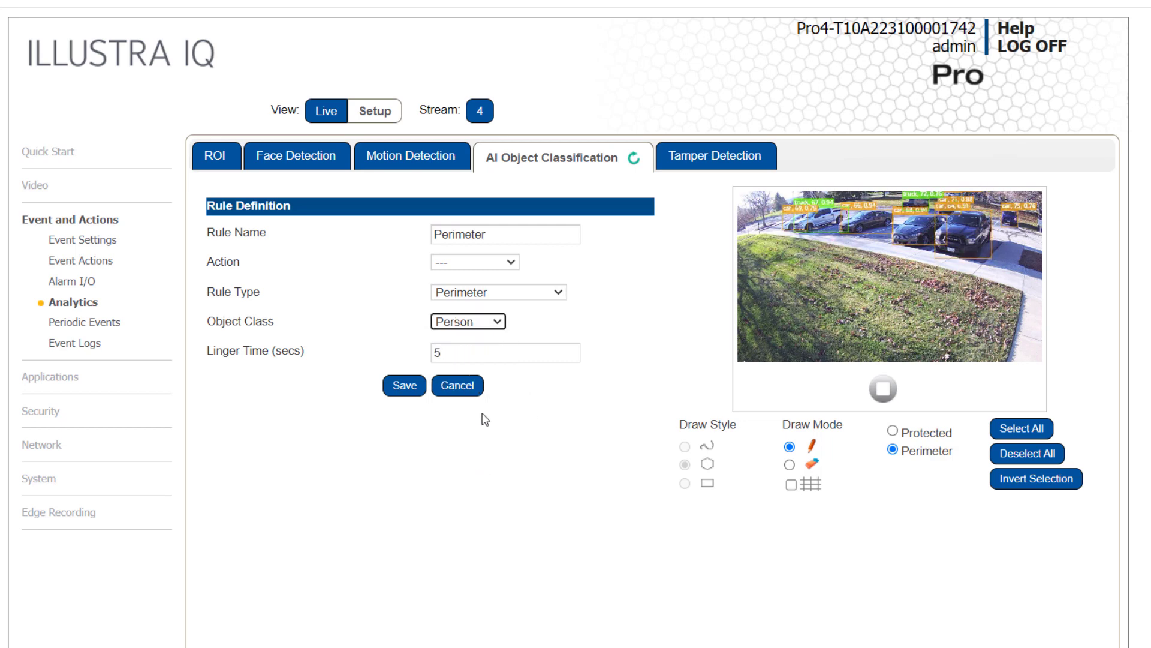
{"action": "mouse_move", "coordinate": [639, 438]}
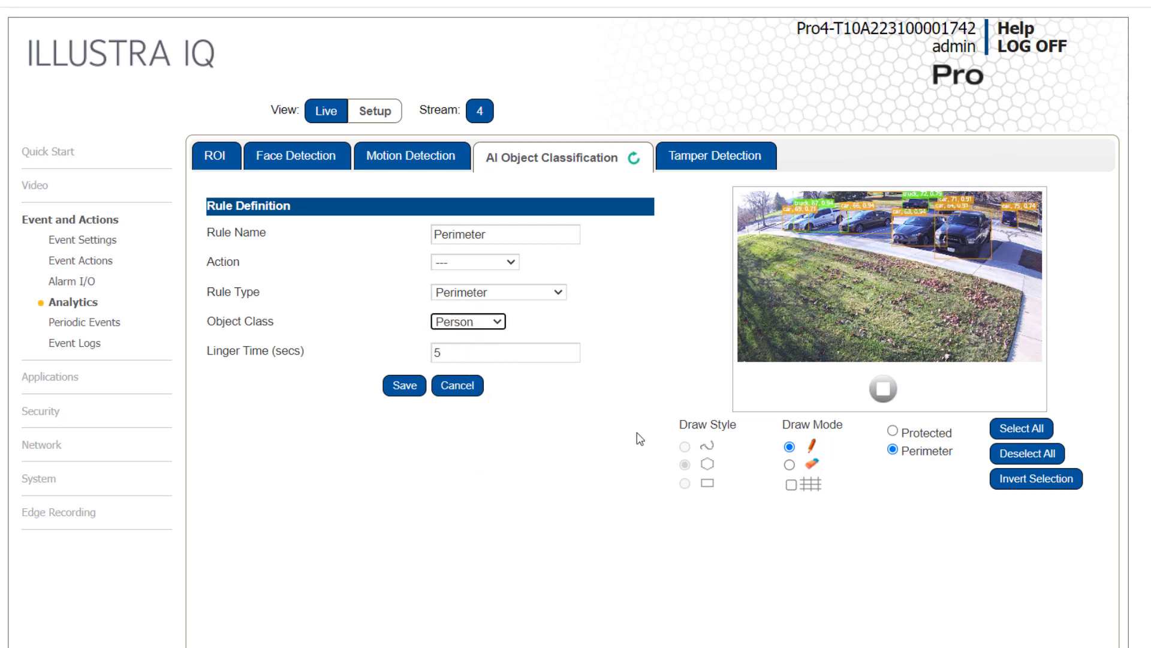
Paint the lawn as the protected area and draw the perimeter edge.
{"action": "left_click", "coordinate": [896, 431]}
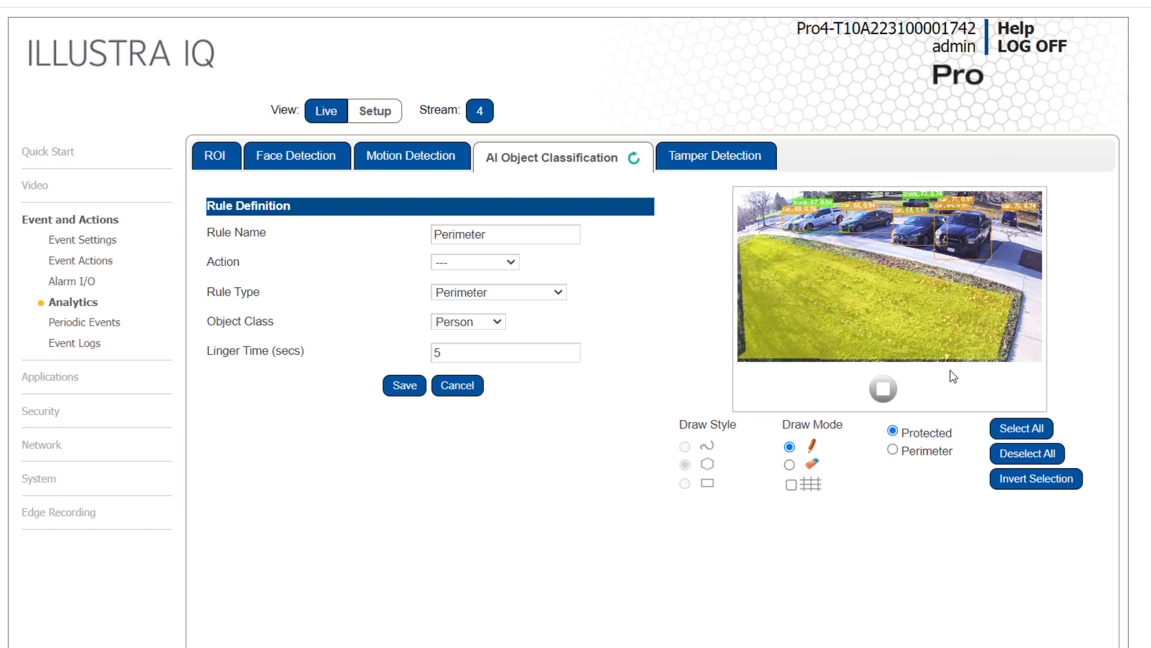
{"action": "left_click", "coordinate": [891, 451]}
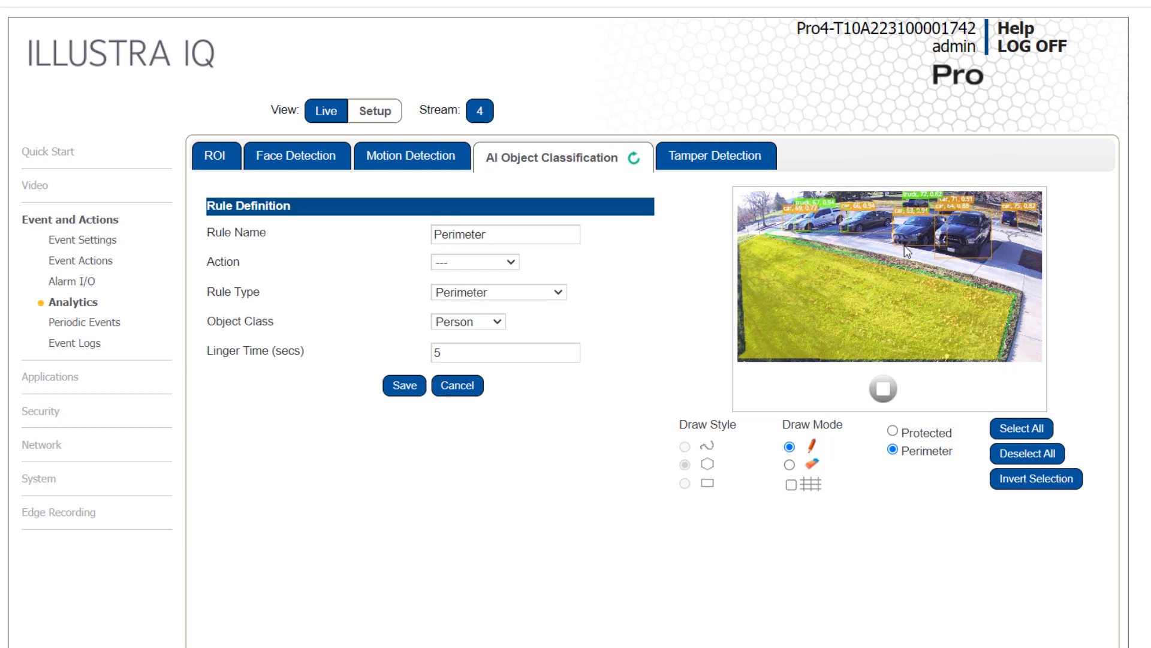
{"action": "mouse_move", "coordinate": [1004, 370]}
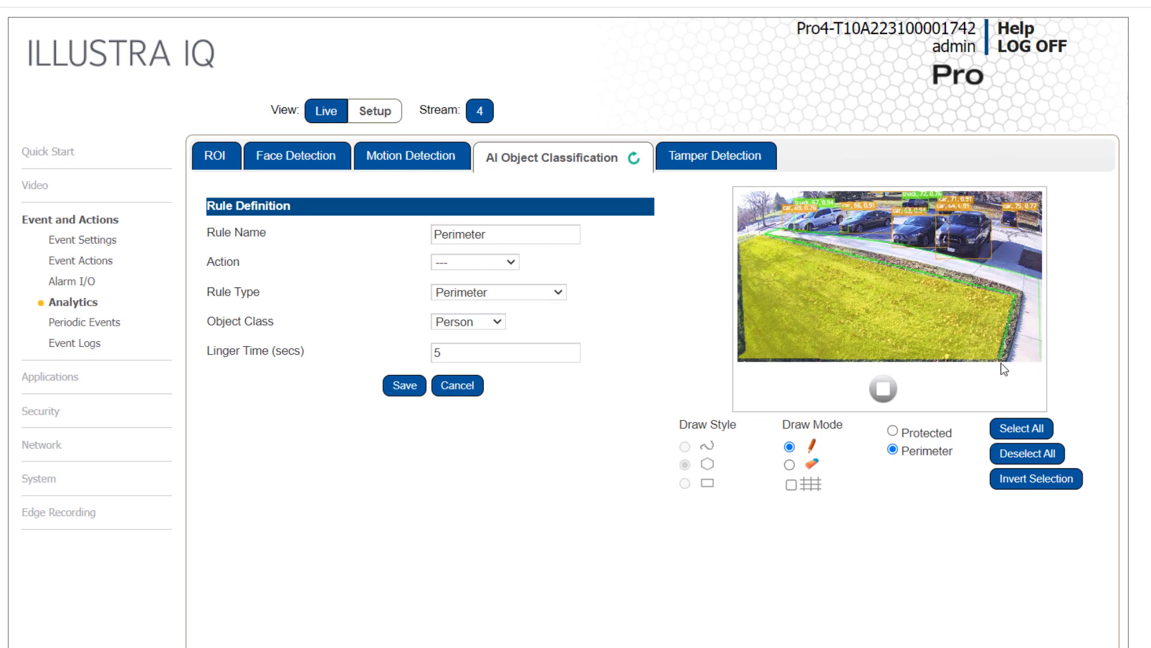
{"action": "left_click", "coordinate": [504, 352]}
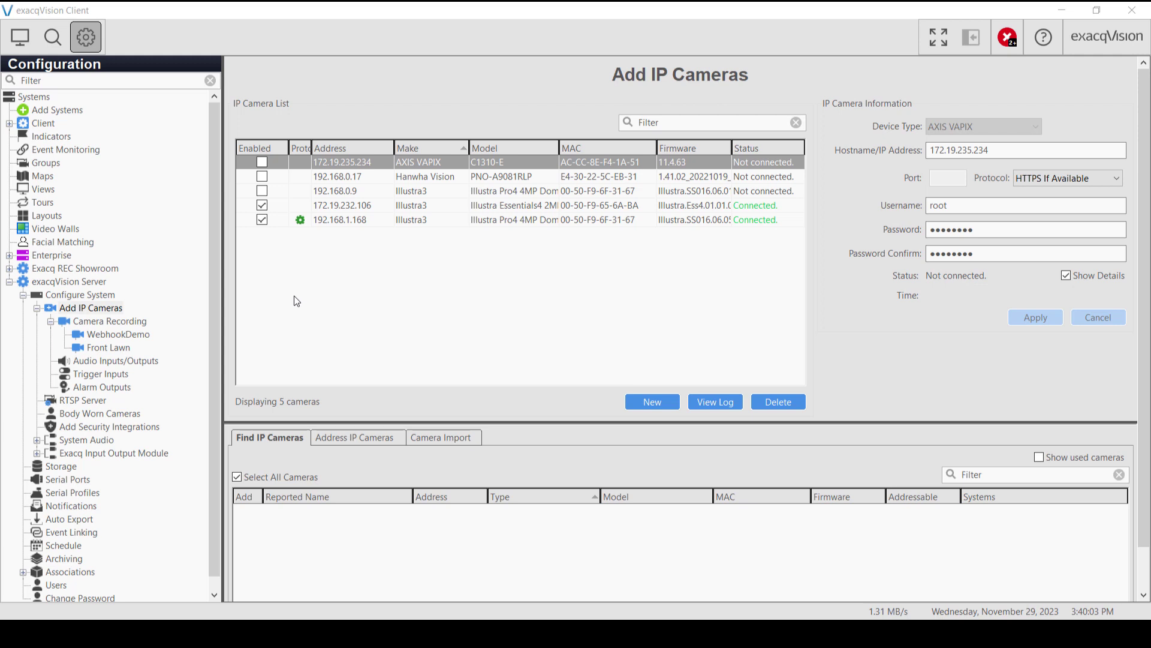
{"action": "left_click", "coordinate": [262, 218]}
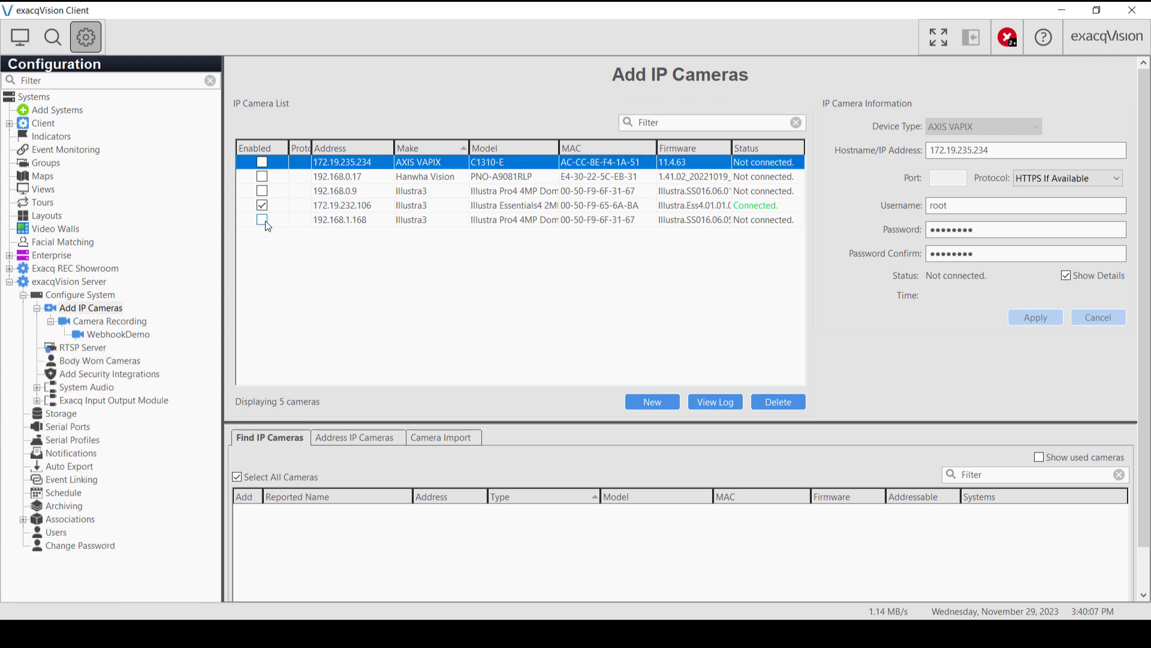
{"action": "left_click", "coordinate": [263, 219]}
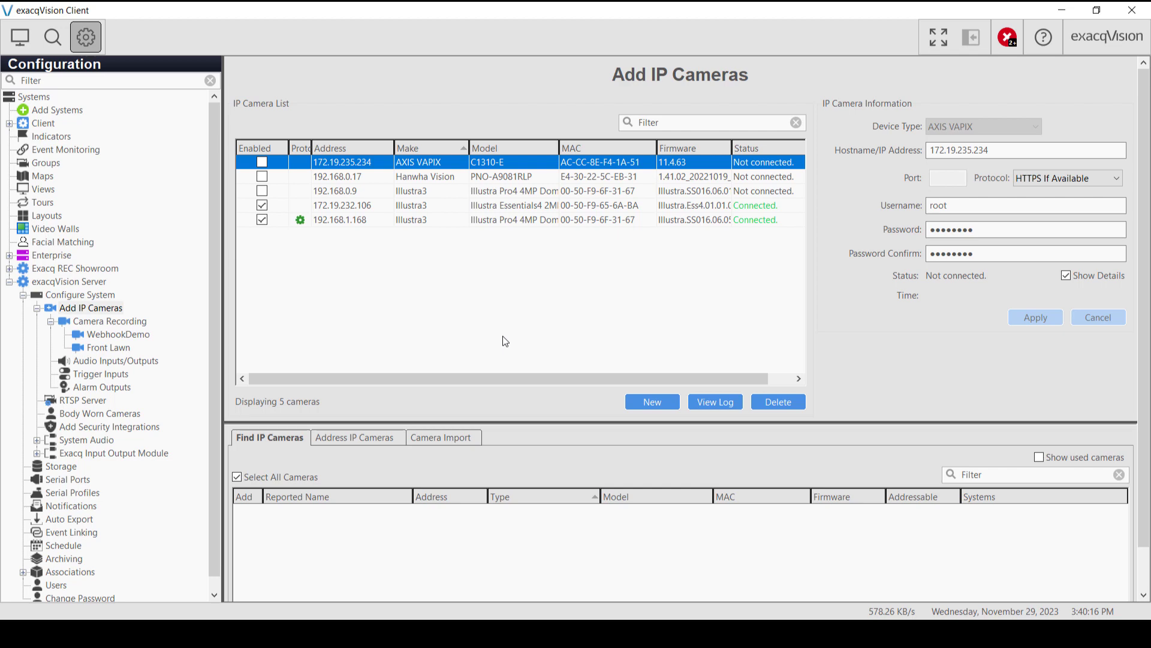
{"action": "left_click", "coordinate": [18, 36]}
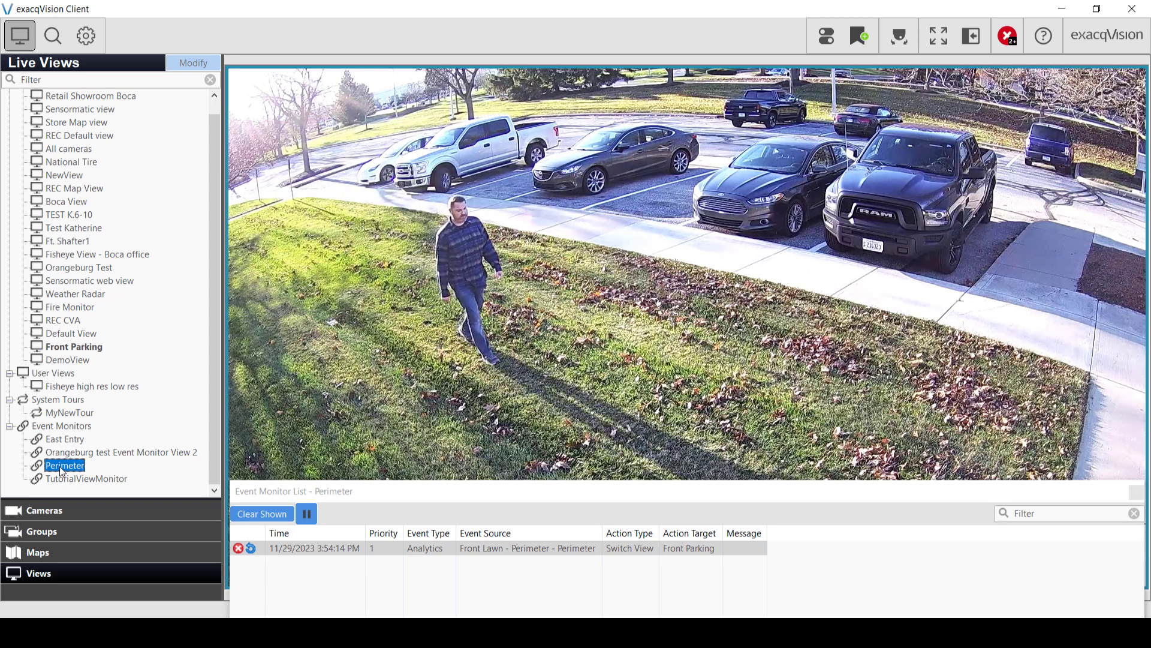
{"action": "left_click", "coordinate": [85, 35]}
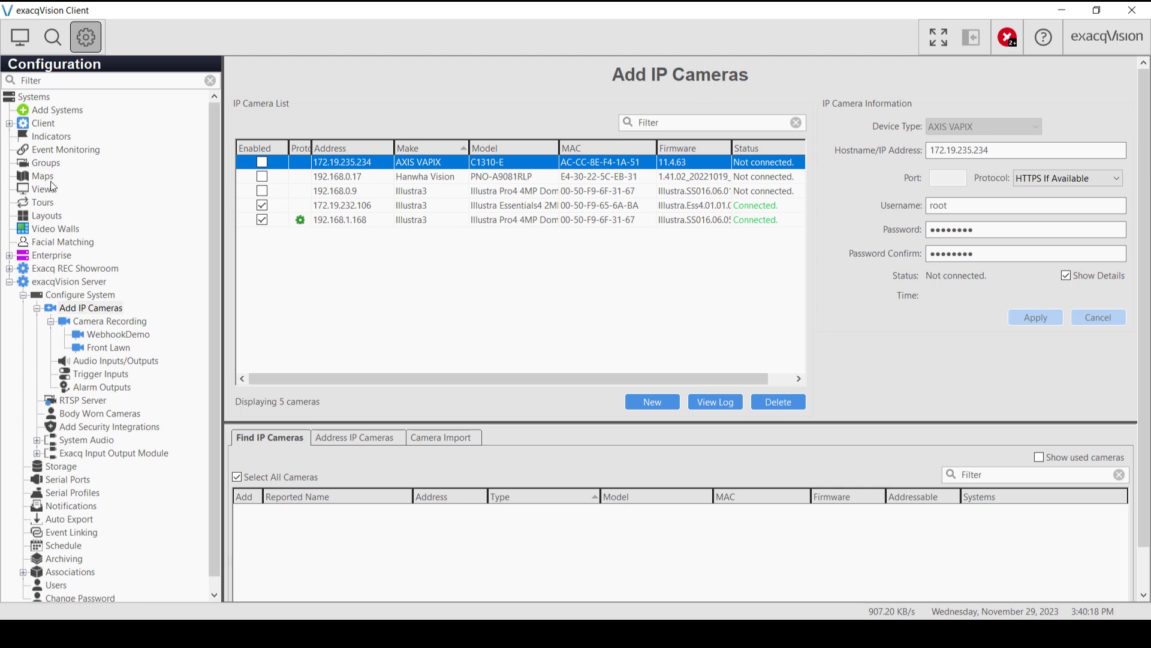
In Views configuration, select DemoView and then the Front Parking view showing Front Lawn.
{"action": "left_click", "coordinate": [43, 189]}
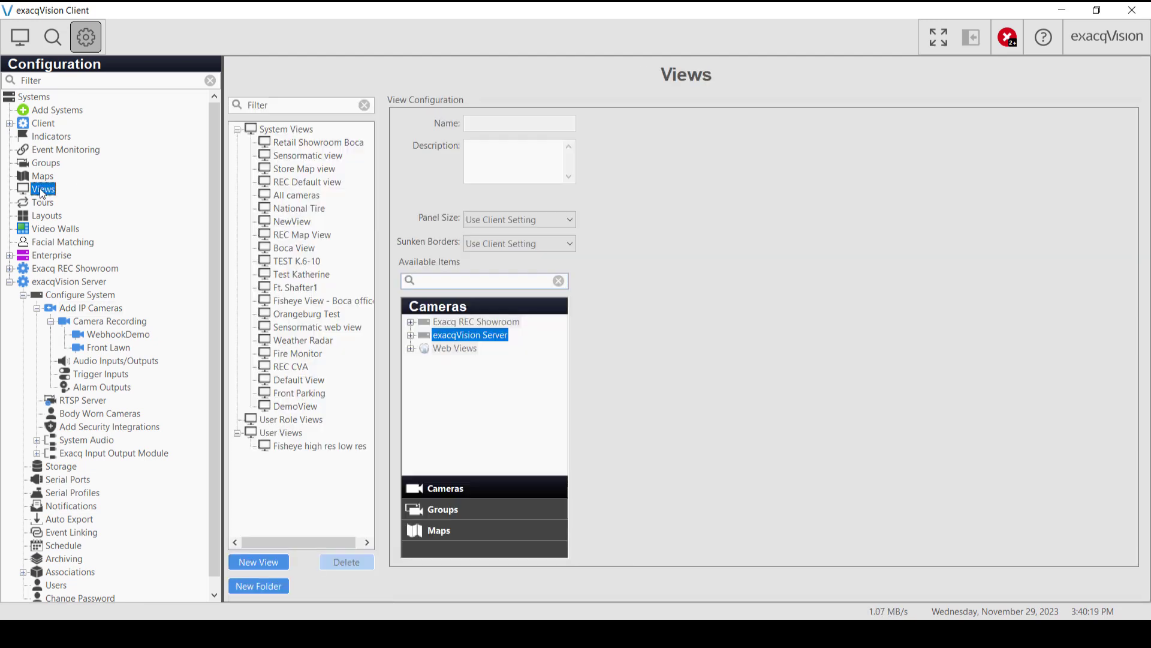
{"action": "left_click", "coordinate": [299, 405]}
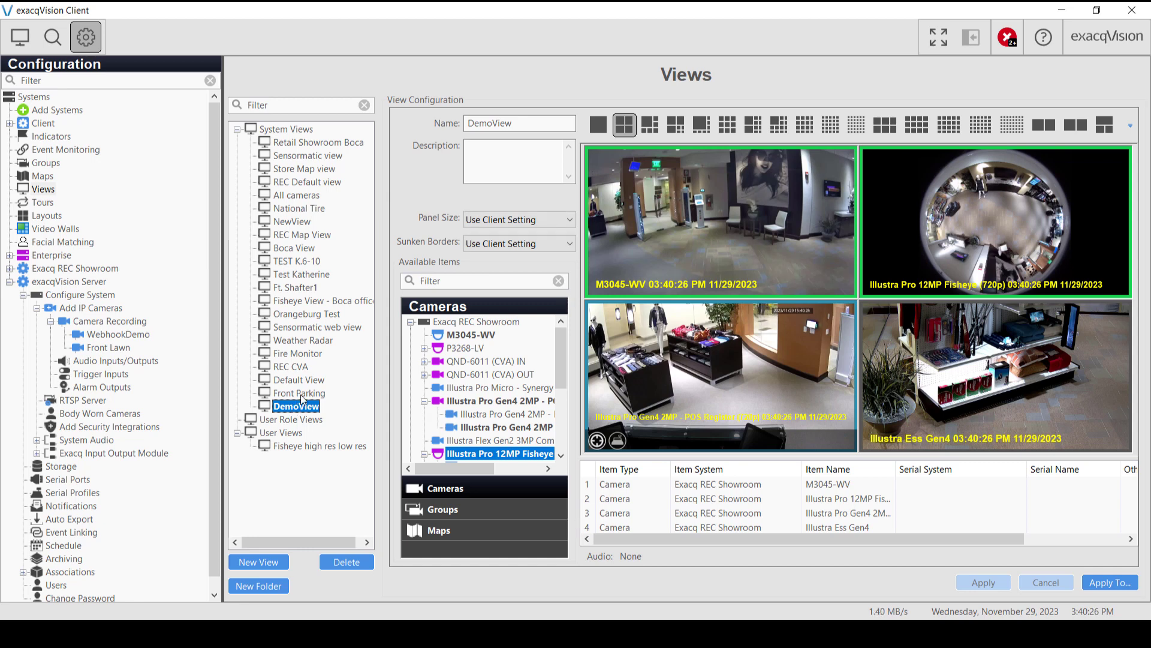
{"action": "left_click", "coordinate": [302, 392]}
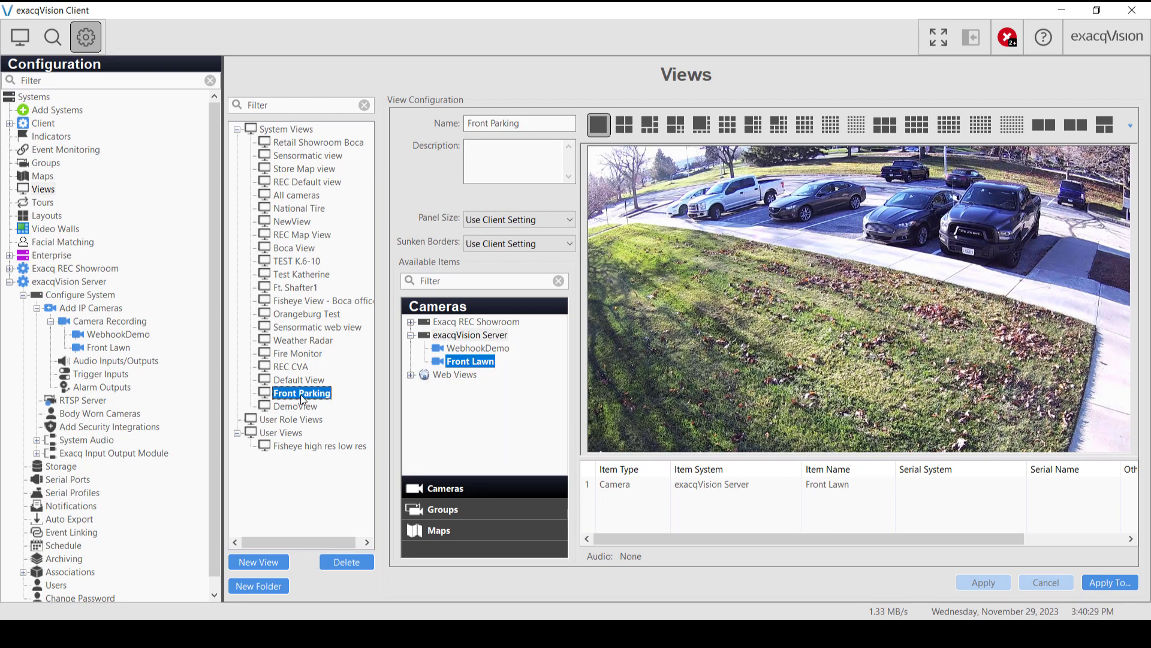
Create a View-type 'Perimeter' profile with event list on events, switching to DemoView.
{"action": "left_click", "coordinate": [66, 150]}
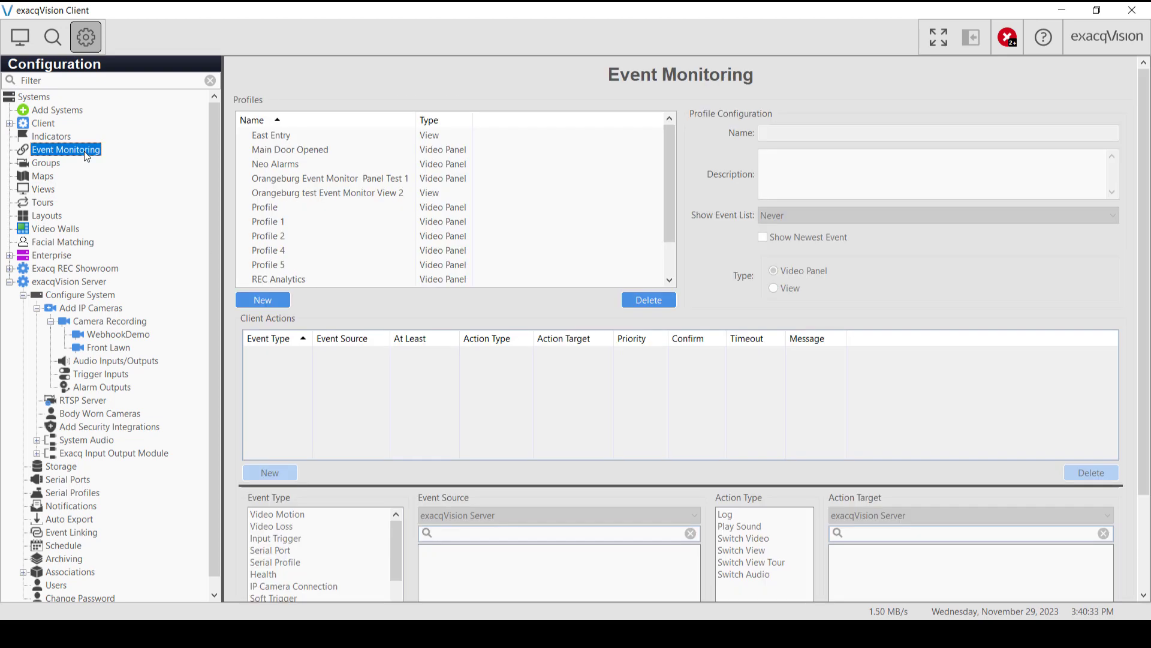
{"action": "type", "text": "Perimeter"}
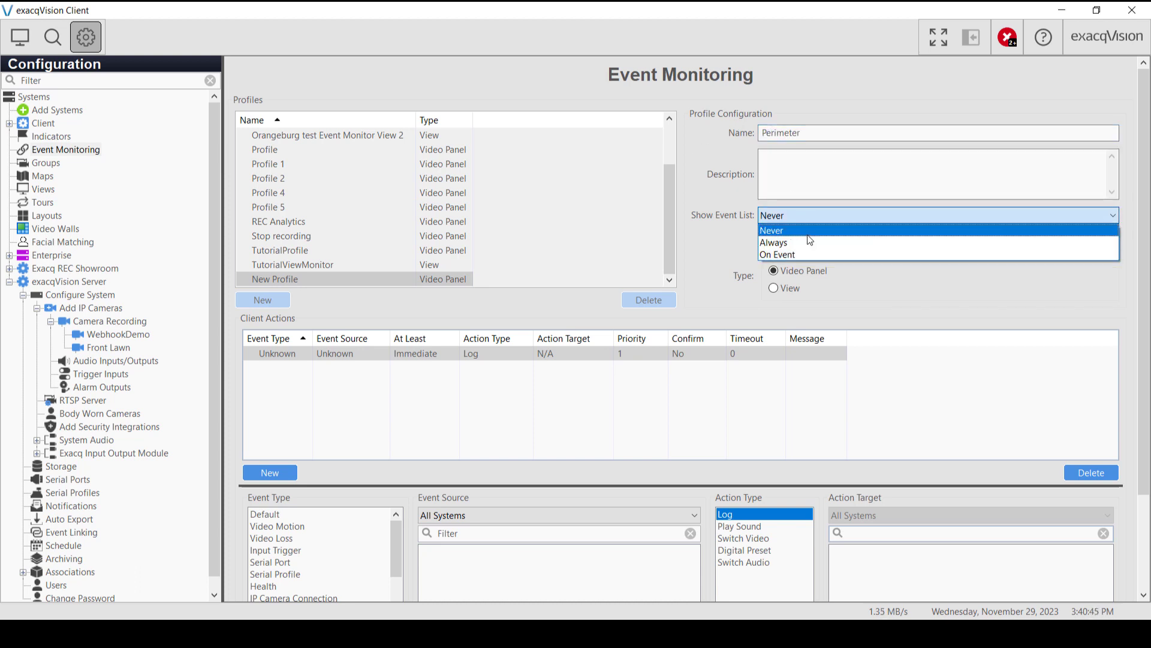
{"action": "left_click", "coordinate": [776, 254]}
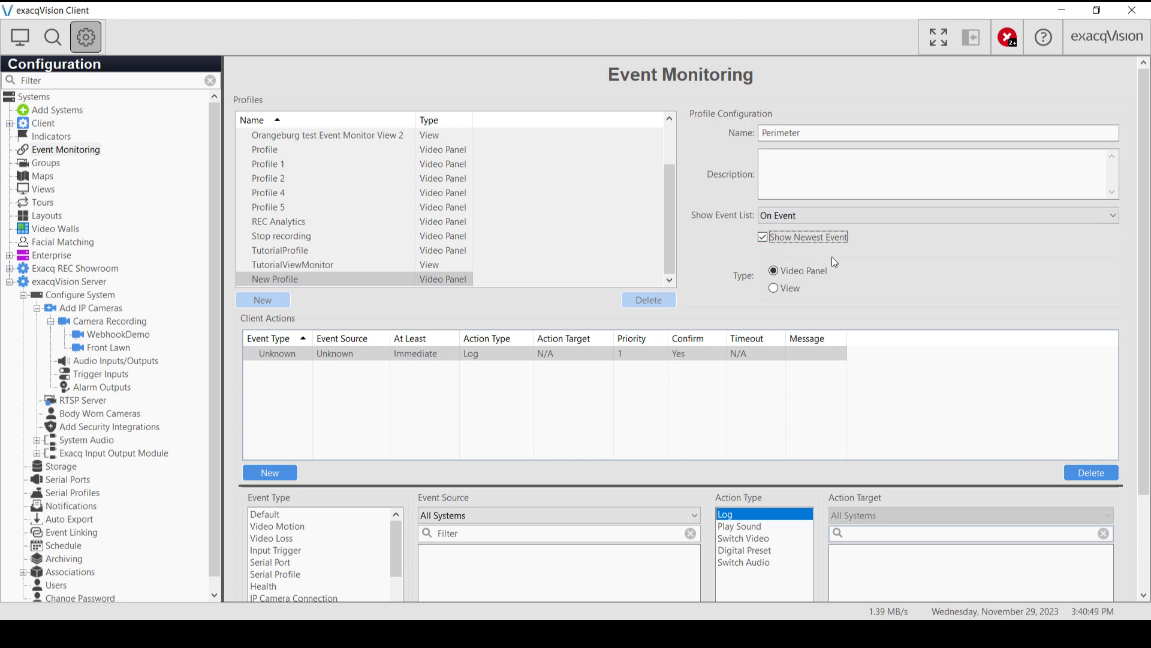
{"action": "left_click", "coordinate": [773, 288]}
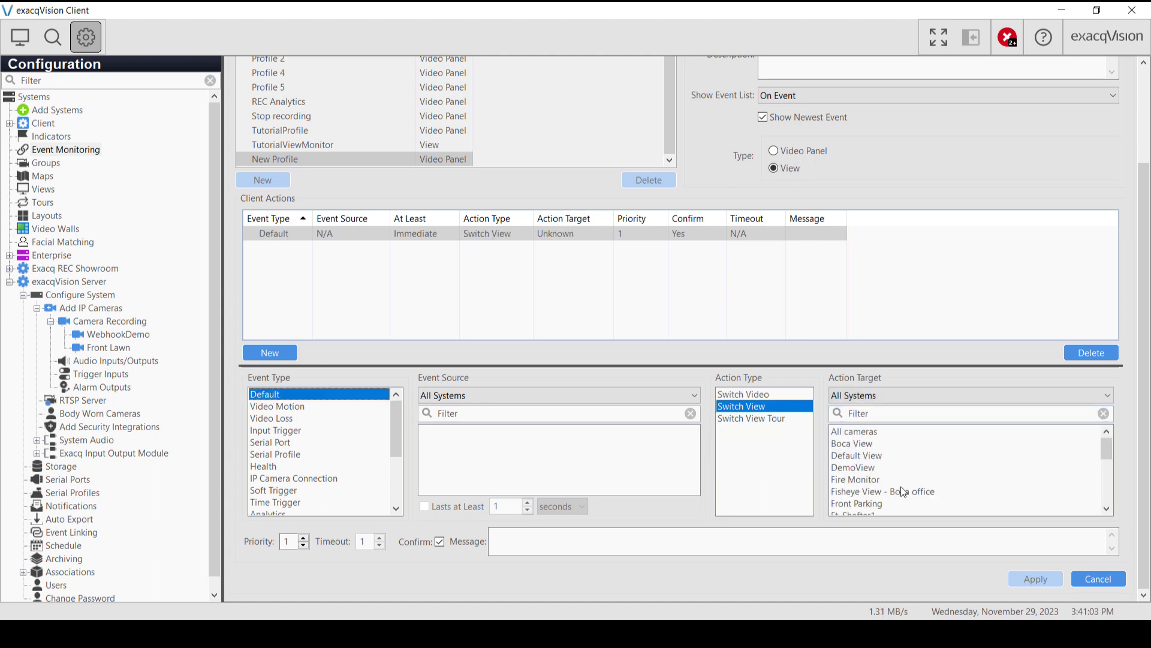
{"action": "left_click", "coordinate": [854, 467]}
{"action": "type", "text": "5"}
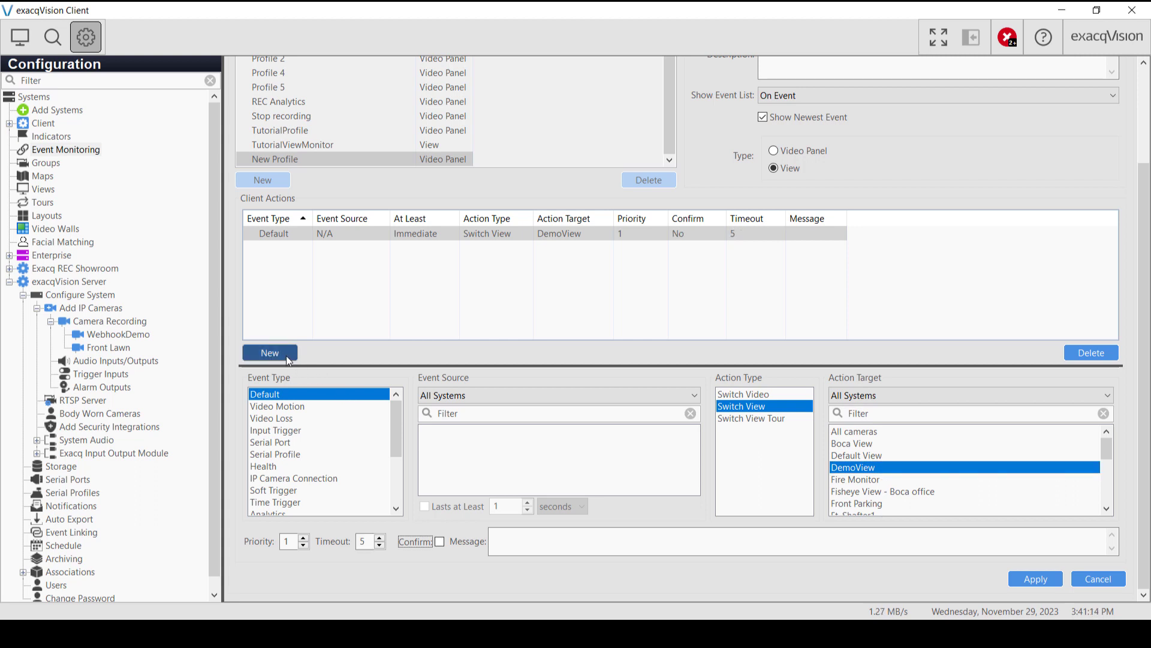
Add an Analytics action sourced from the Front Lawn - Perimeter rule.
{"action": "left_click", "coordinate": [269, 352]}
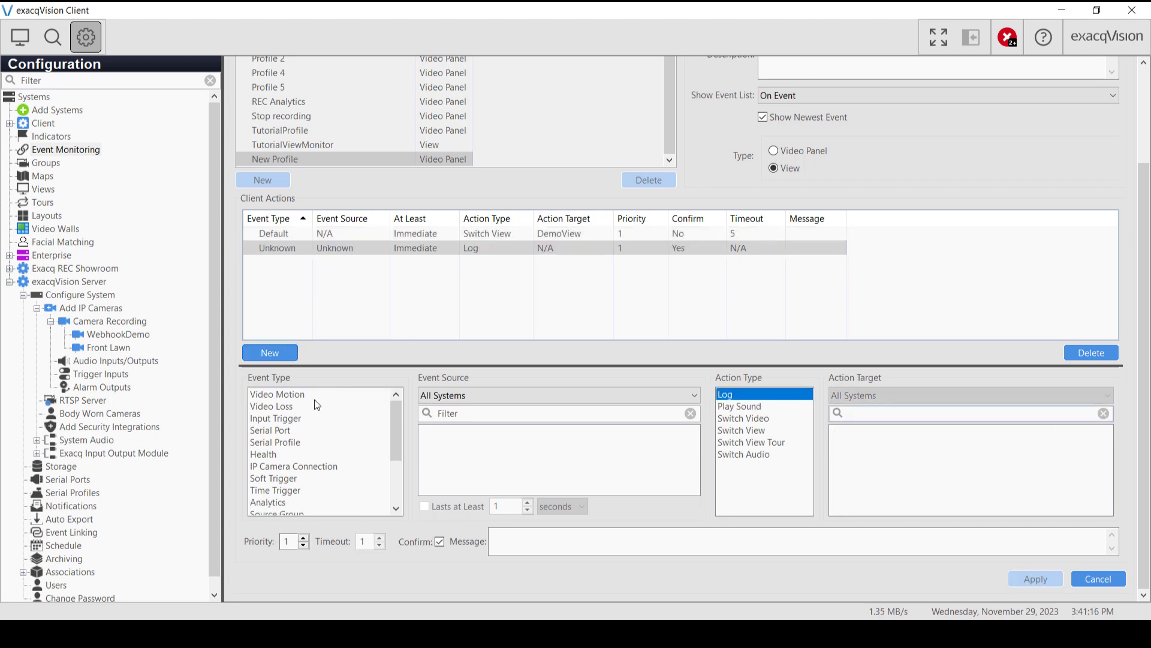
{"action": "mouse_move", "coordinate": [285, 509]}
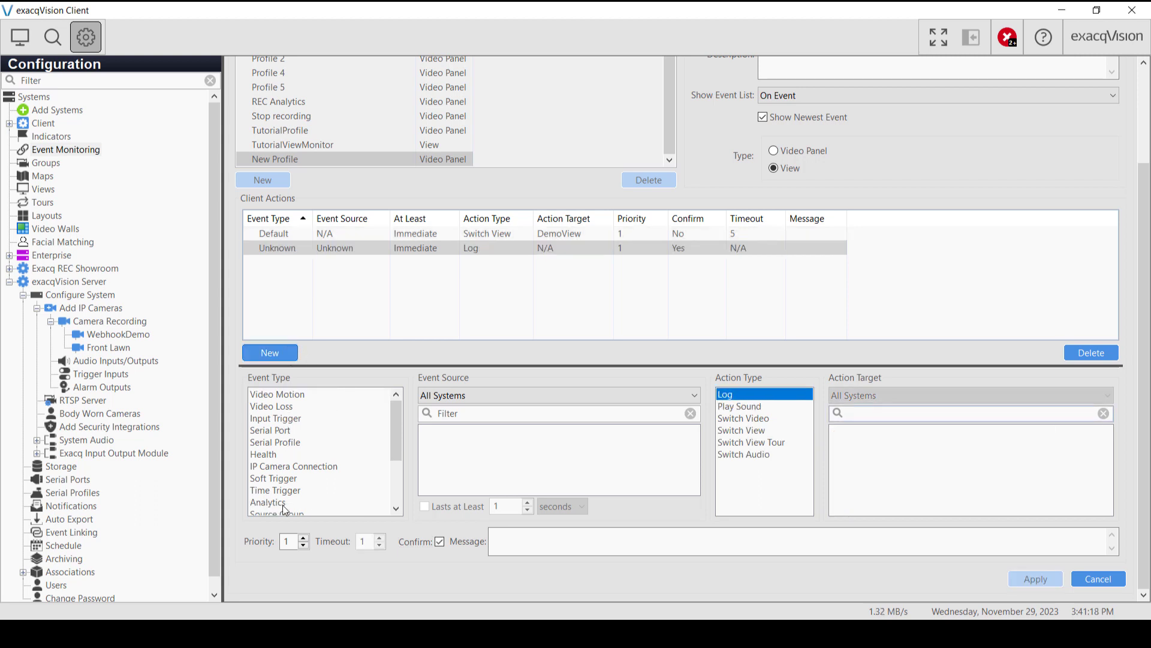
{"action": "left_click", "coordinate": [269, 503]}
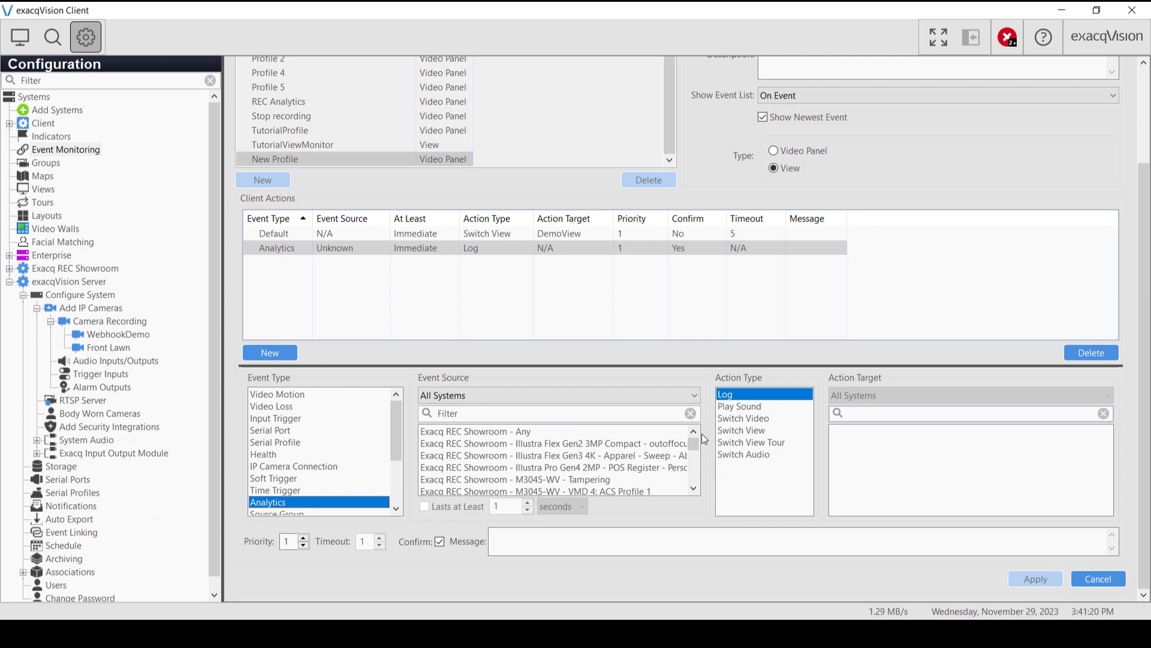
{"action": "scroll", "scroll_direction": "down", "scroll_amount": 3}
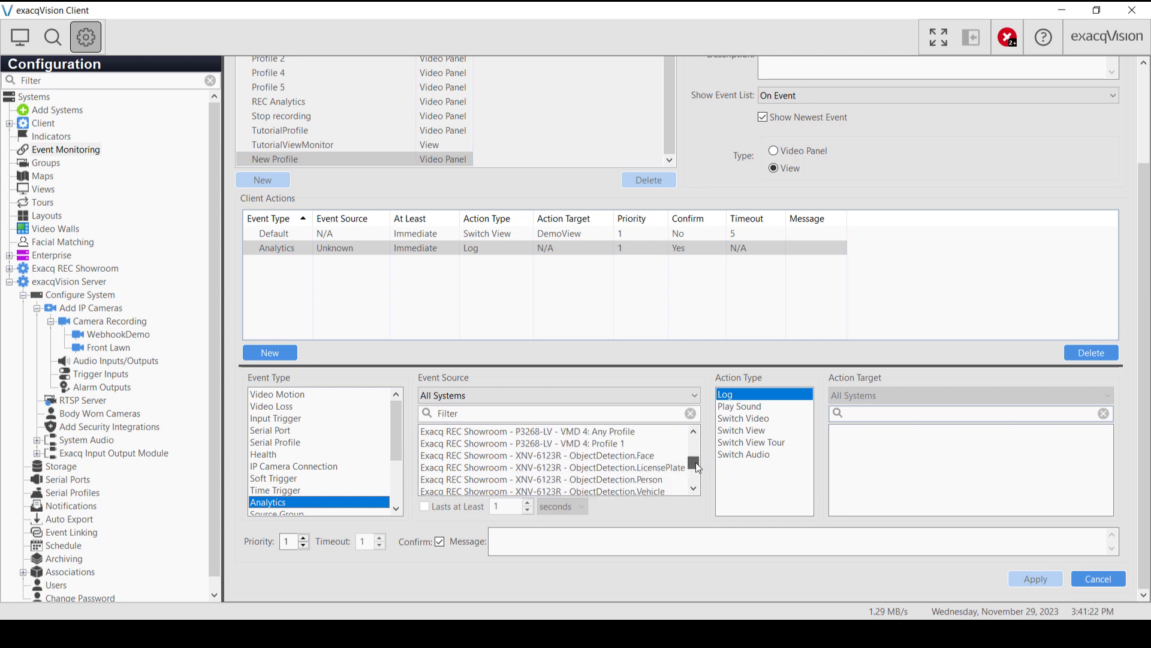
{"action": "scroll", "scroll_direction": "down", "scroll_amount": 3}
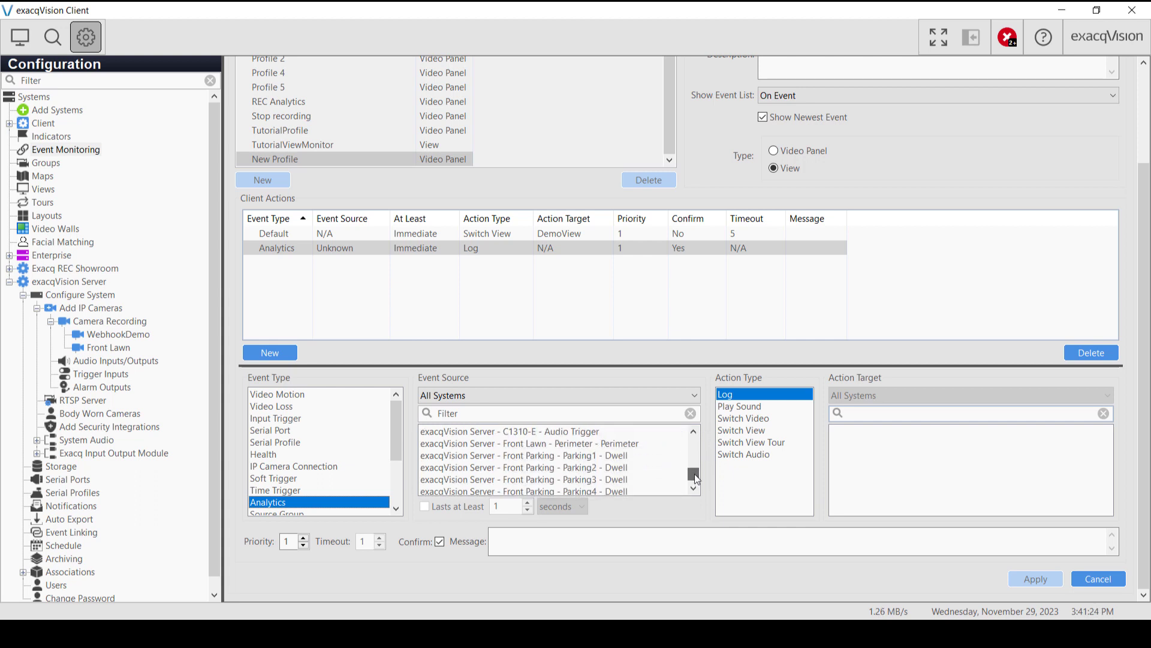
{"action": "left_click", "coordinate": [538, 443]}
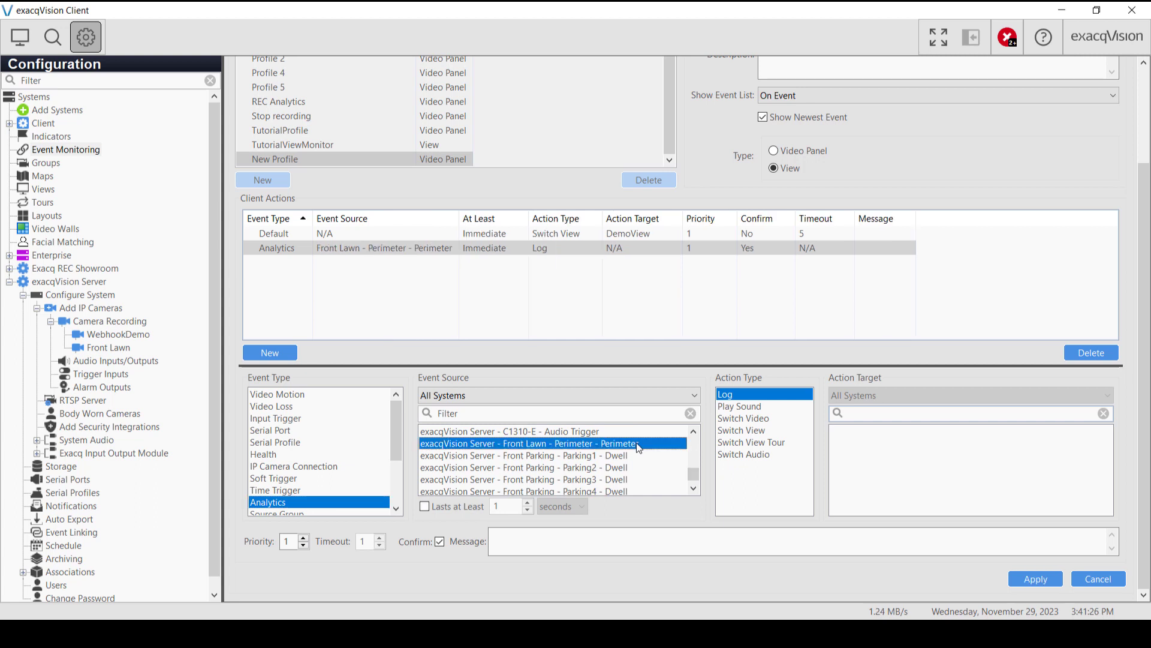
{"action": "mouse_move", "coordinate": [755, 434]}
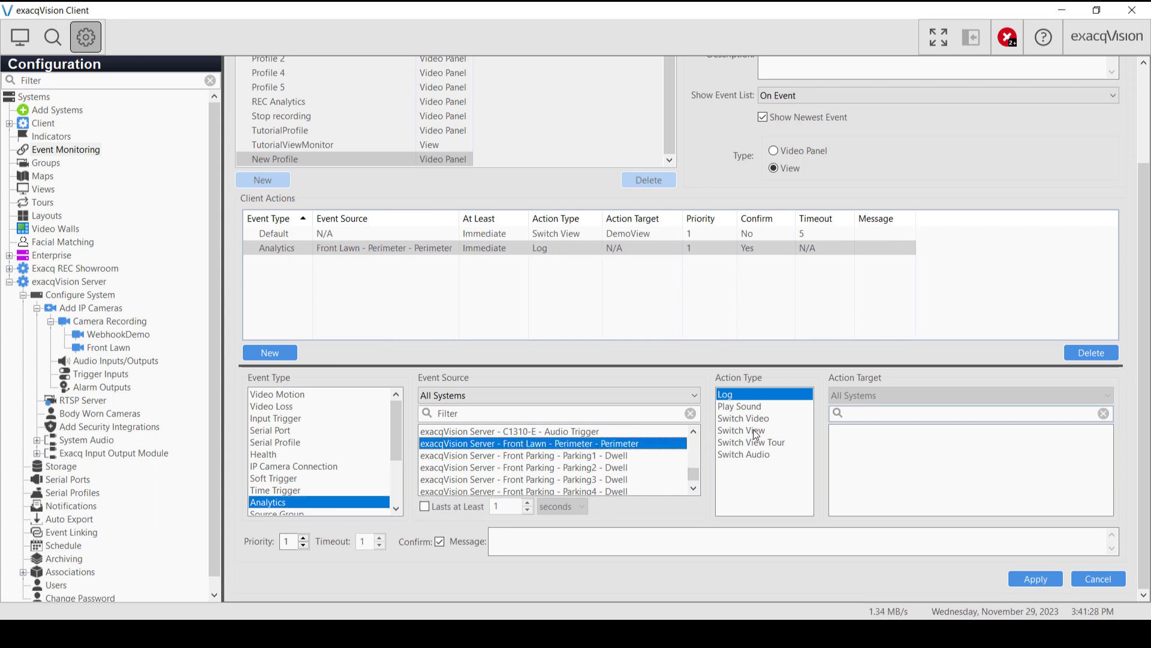
Make the action switch to the Front Parking view and apply the profile.
{"action": "left_click", "coordinate": [742, 429]}
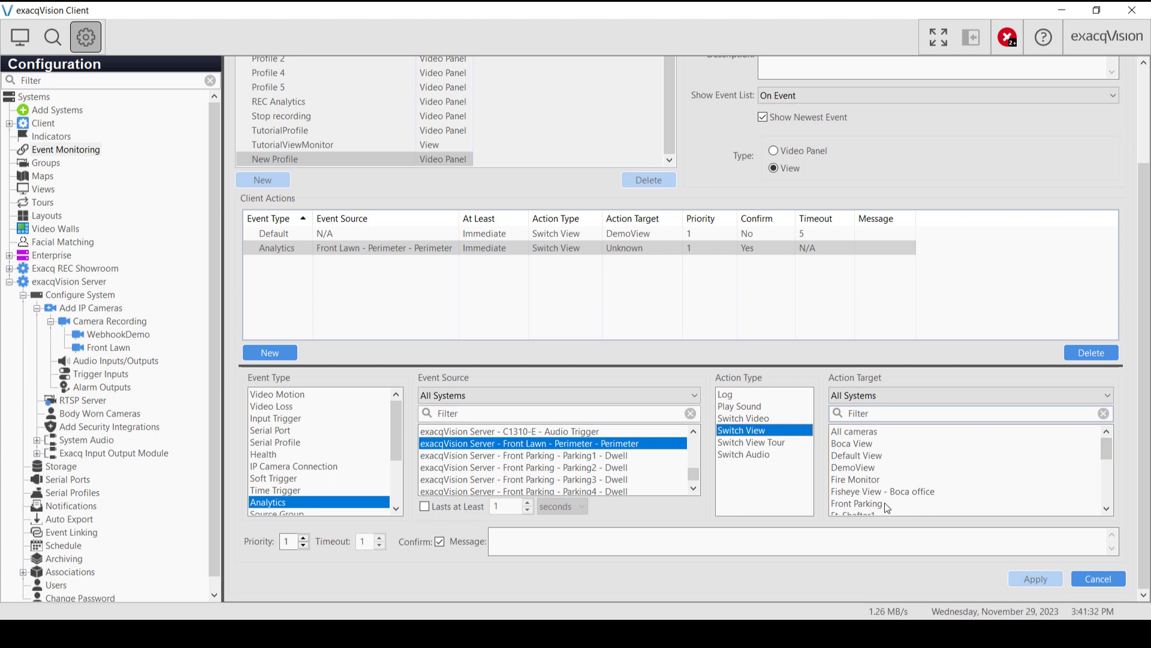
{"action": "left_click", "coordinate": [856, 503]}
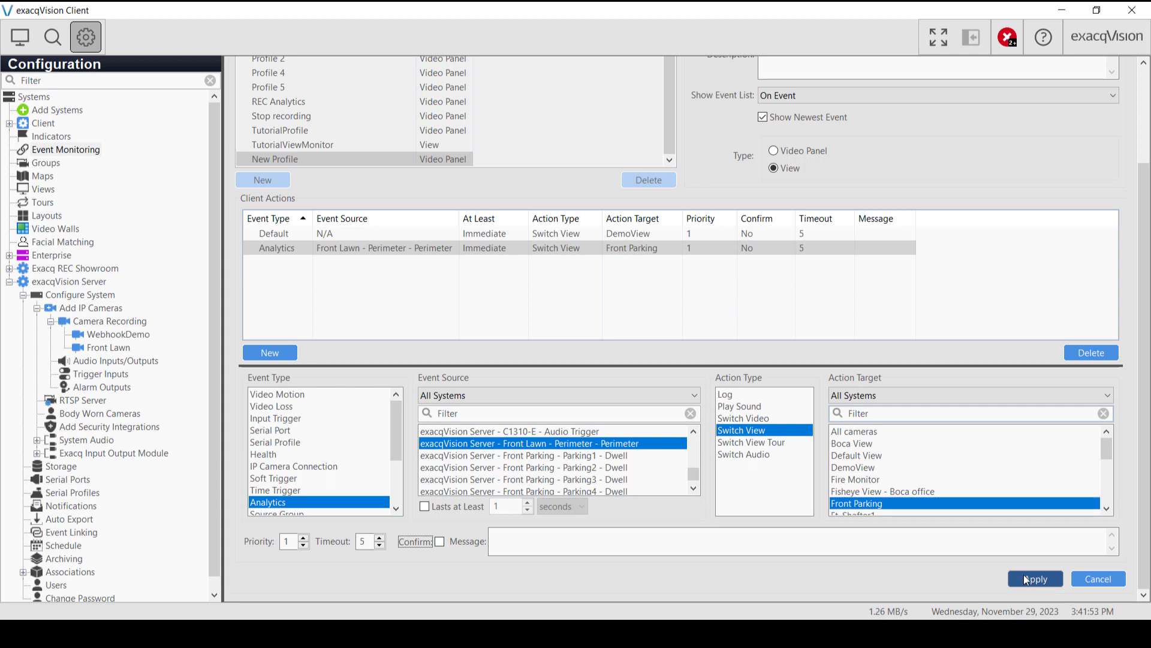
{"action": "left_click", "coordinate": [1034, 579]}
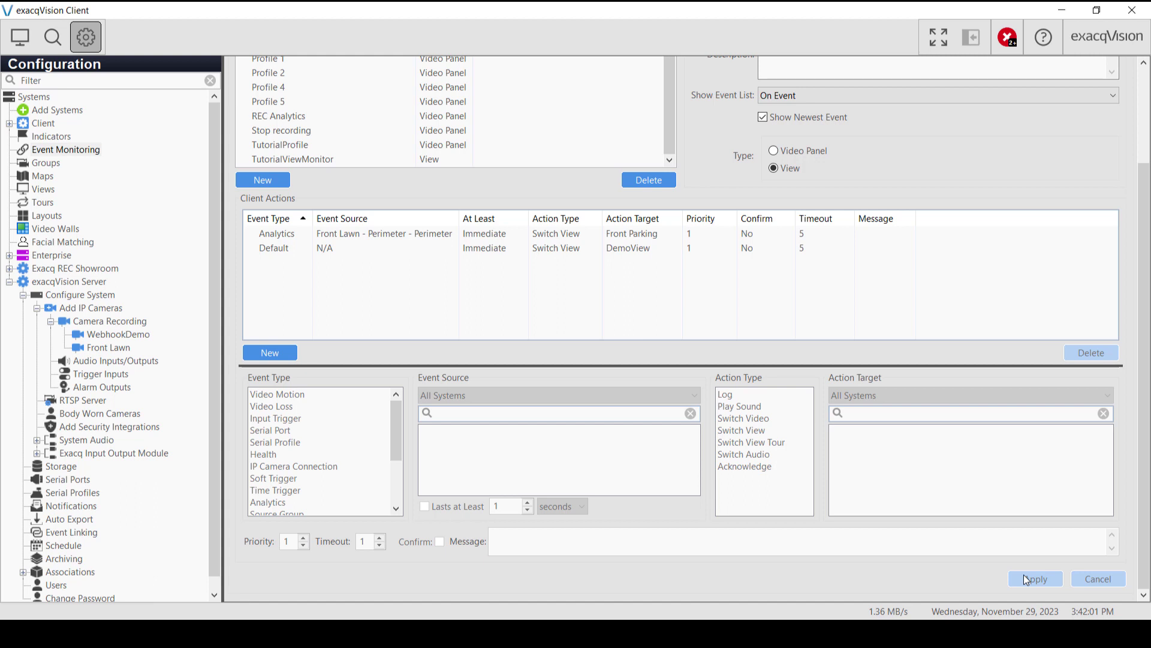
{"action": "left_click", "coordinate": [1035, 578]}
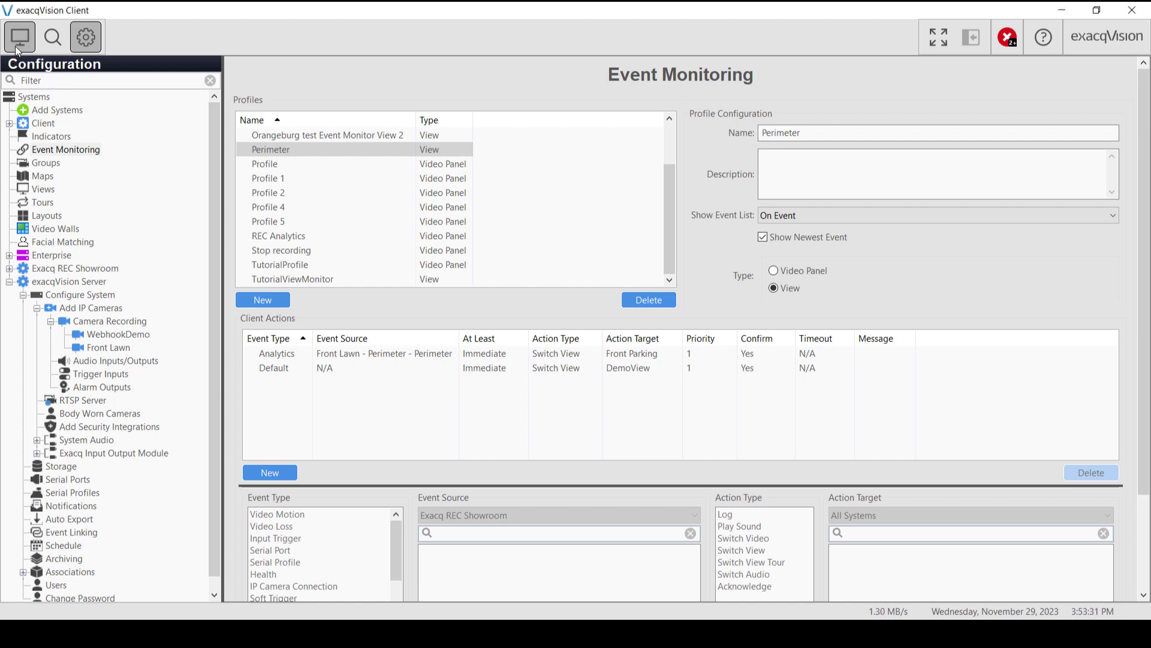
Start the Perimeter event monitor from Views > Event Monitors in live view.
{"action": "left_click", "coordinate": [18, 37]}
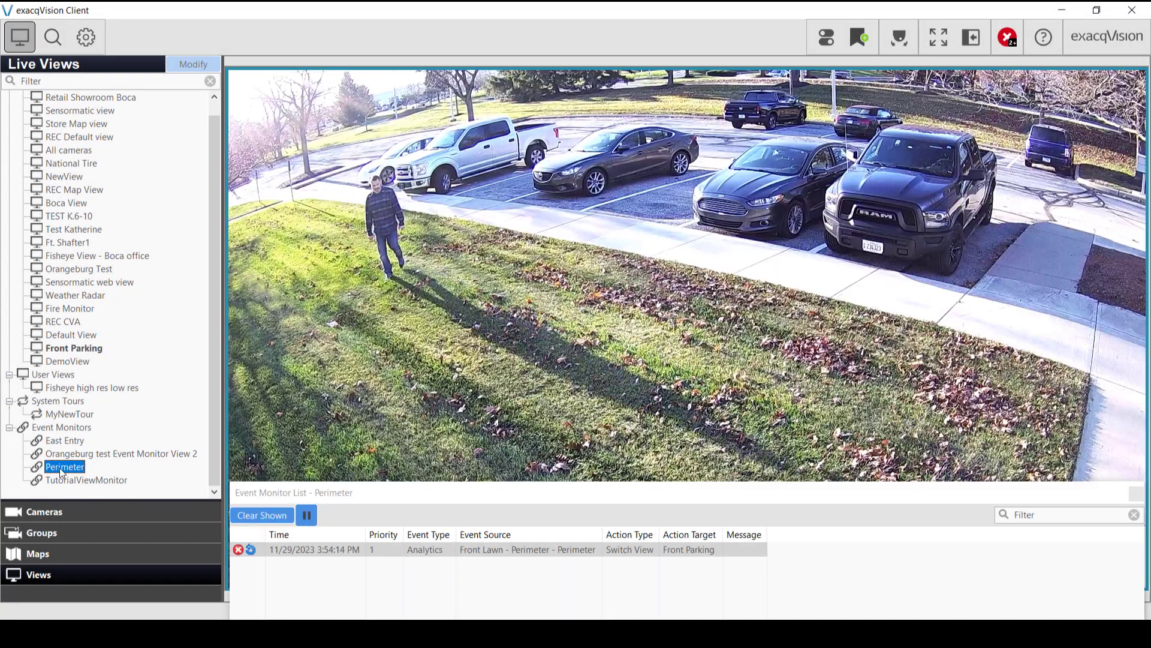
{"action": "double_click", "coordinate": [68, 361]}
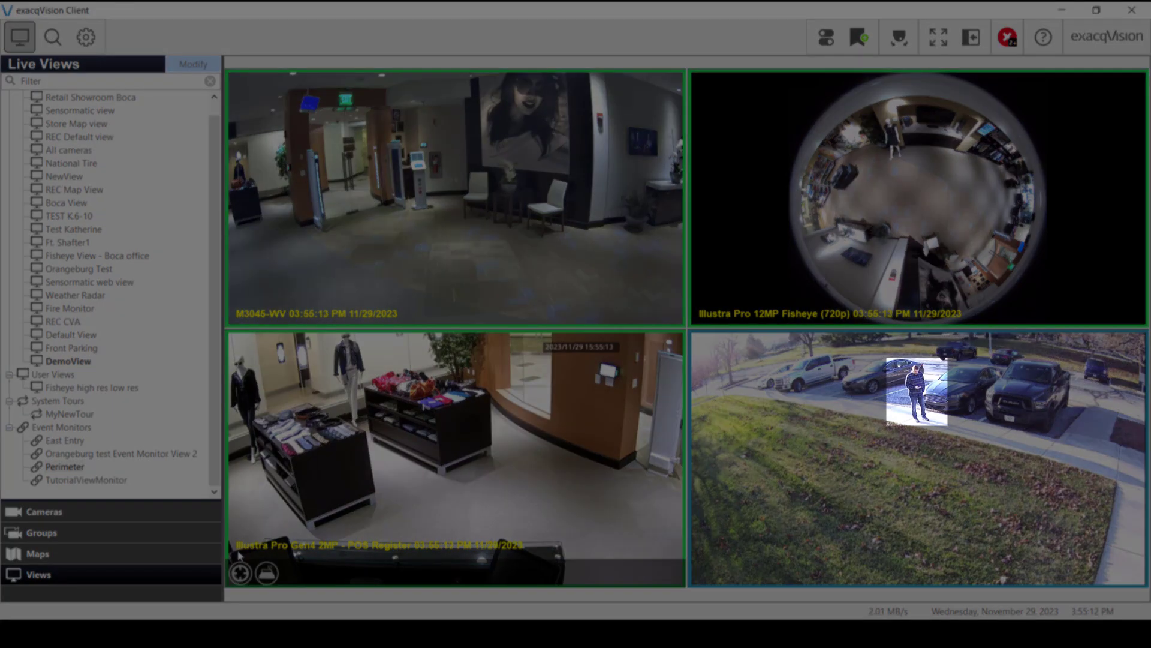